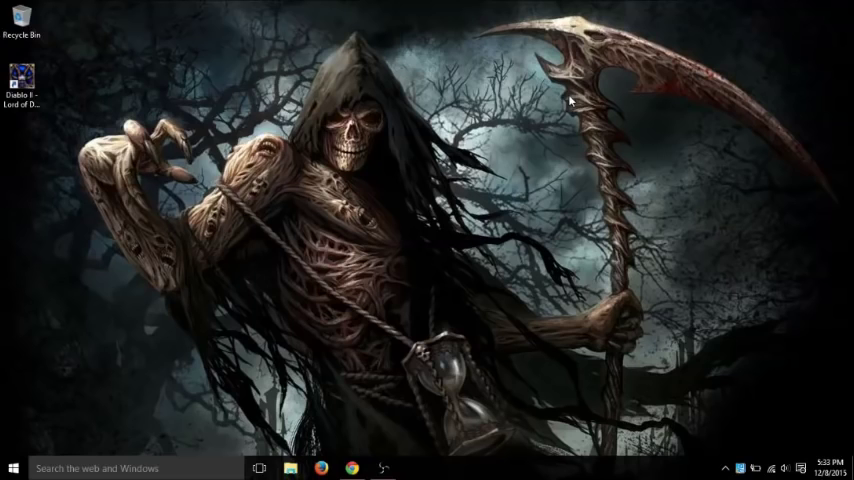
mouse_move(420, 280)
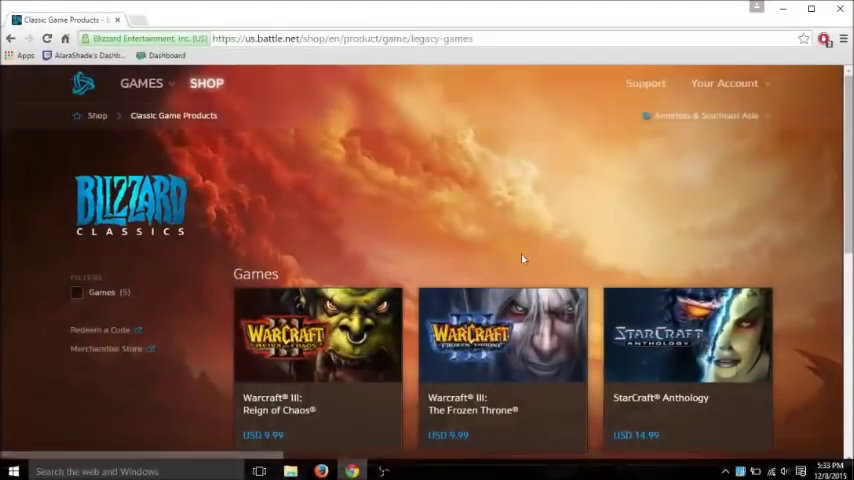
scroll("down", 3)
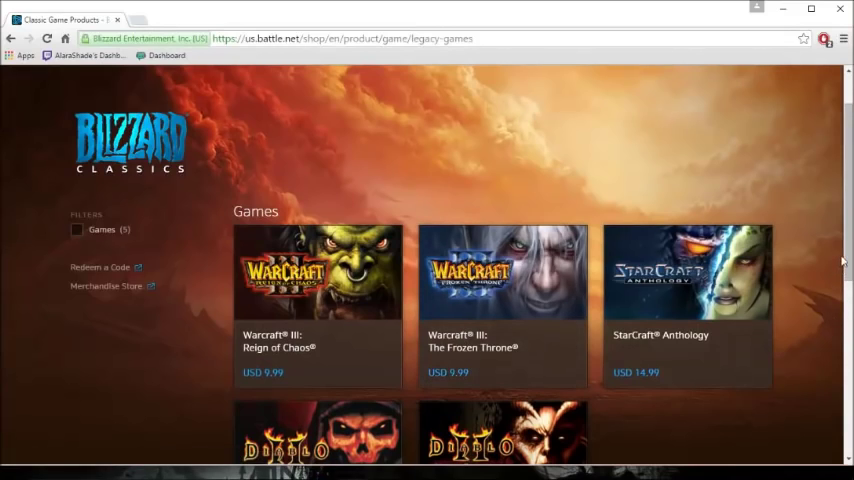
scroll("down", 3)
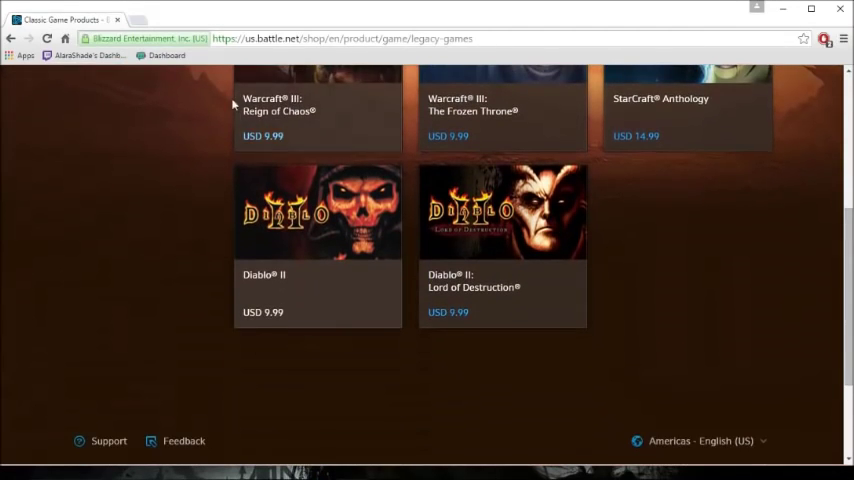
mouse_move(292, 312)
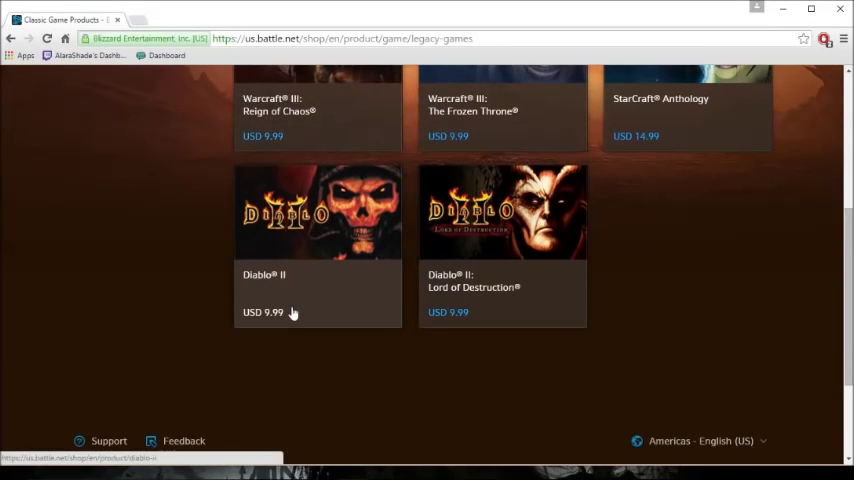
mouse_move(428, 296)
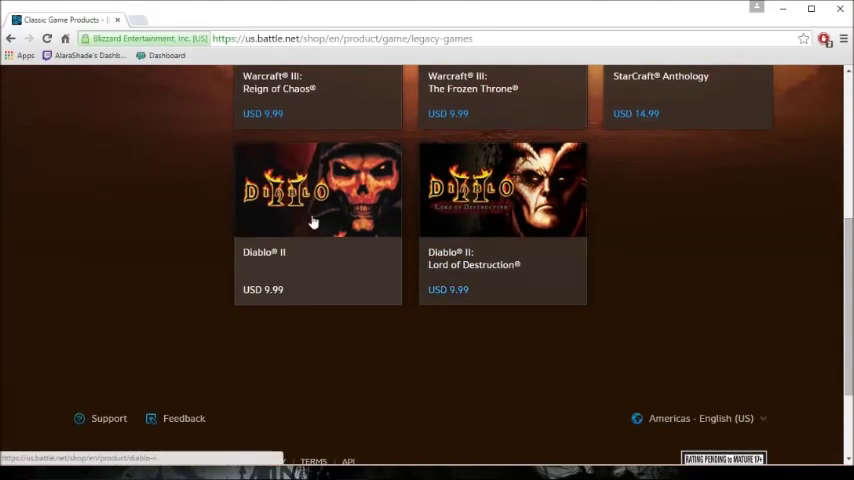
mouse_move(560, 238)
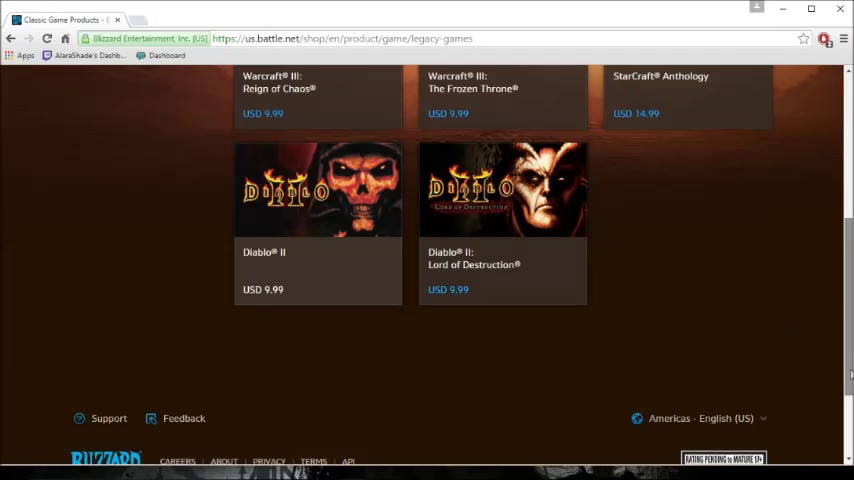
scroll("up", 3)
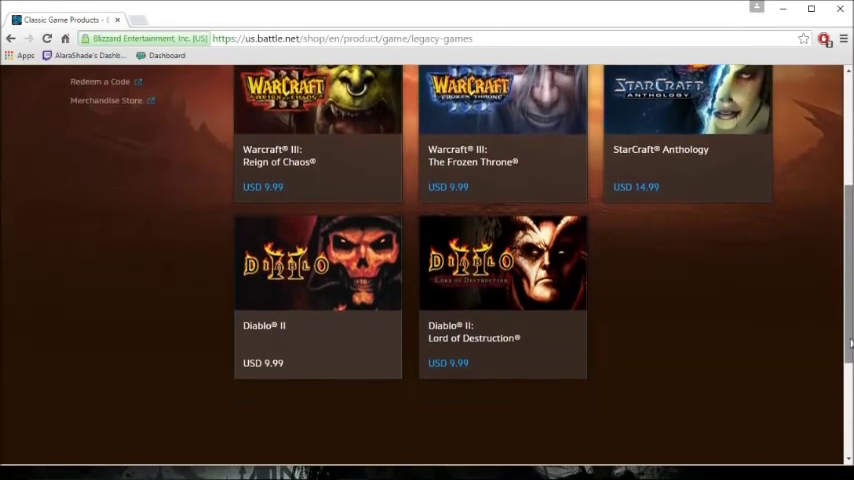
scroll("down", 3)
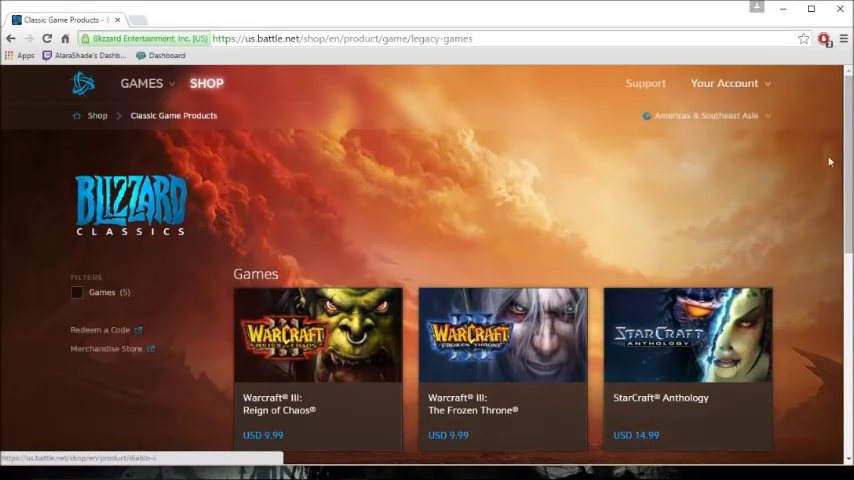
scroll("down", 3)
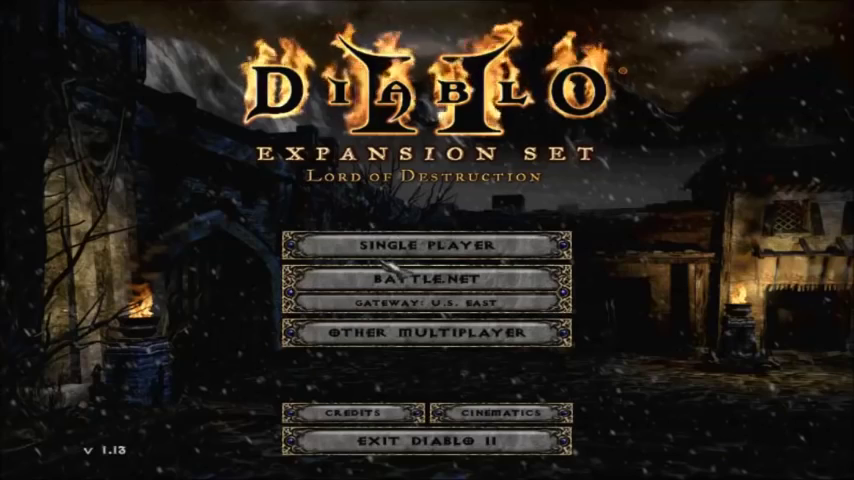
Start a single-player game, then save and exit back to the title menu
left_click(428, 246)
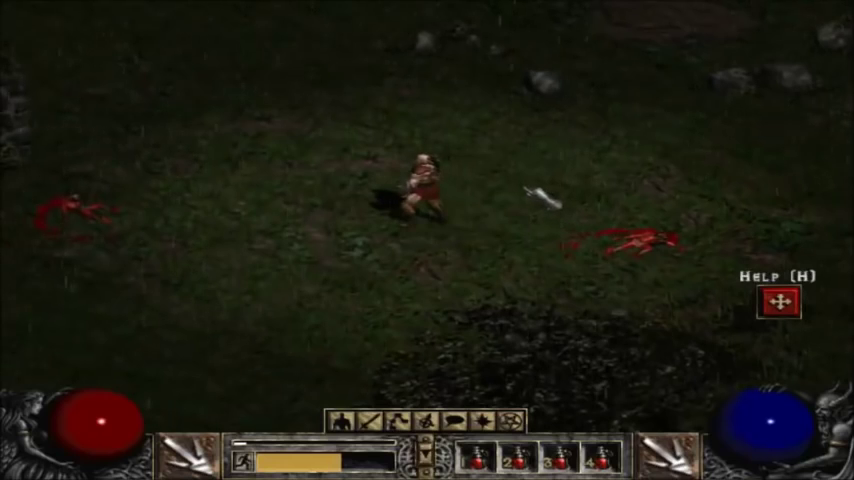
key("Escape")
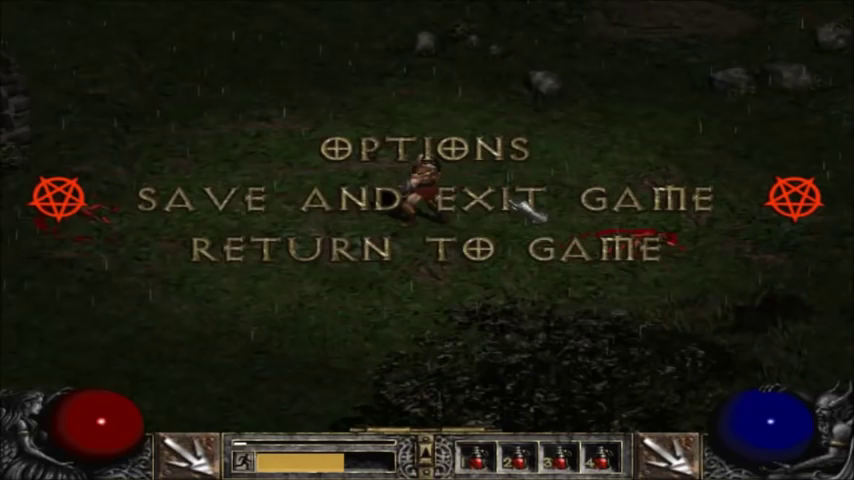
left_click(428, 196)
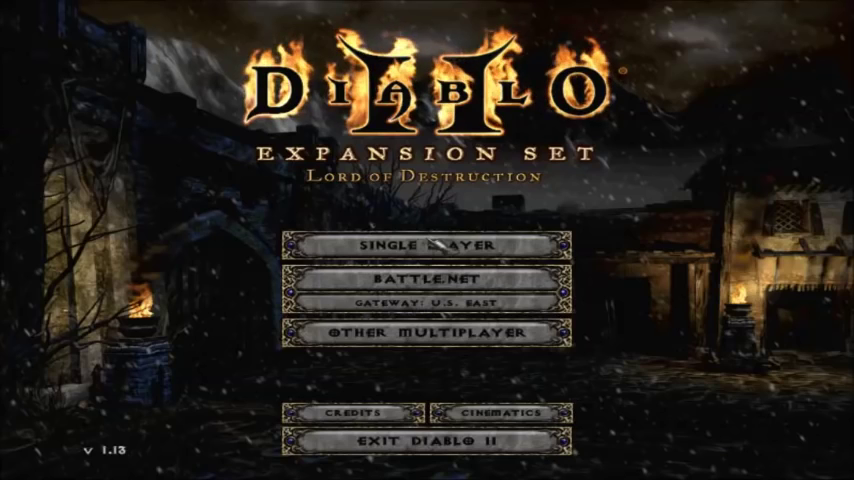
Quit the game and bring up the Diablo II shortcut's Compatibility settings from the desktop
left_click(426, 442)
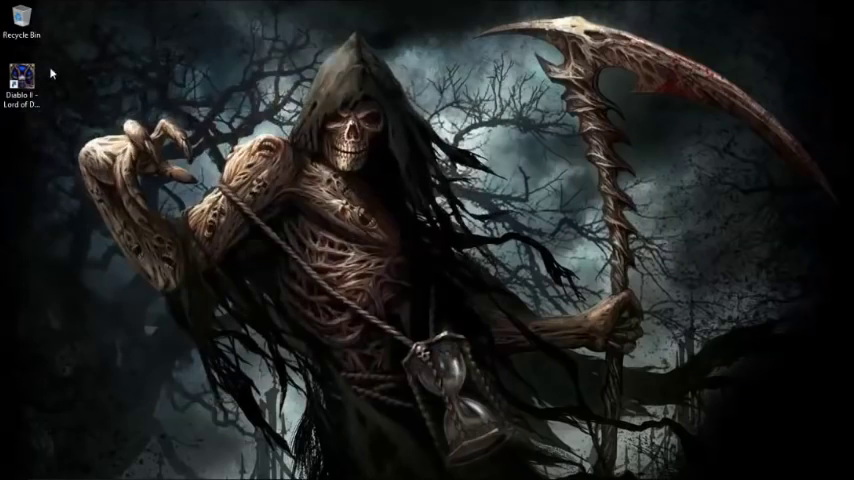
right_click(18, 90)
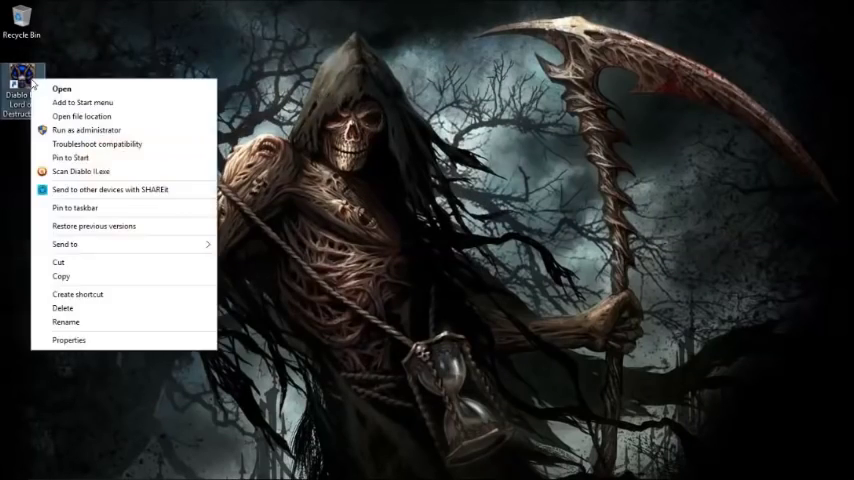
mouse_move(68, 340)
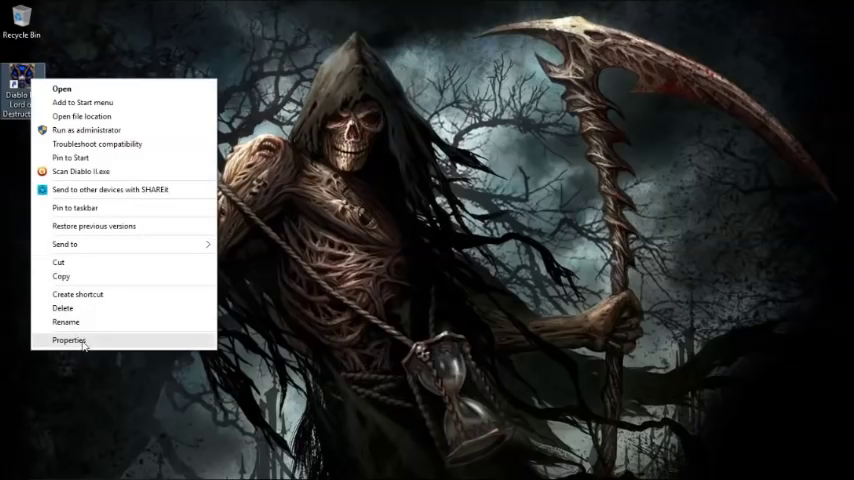
left_click(68, 340)
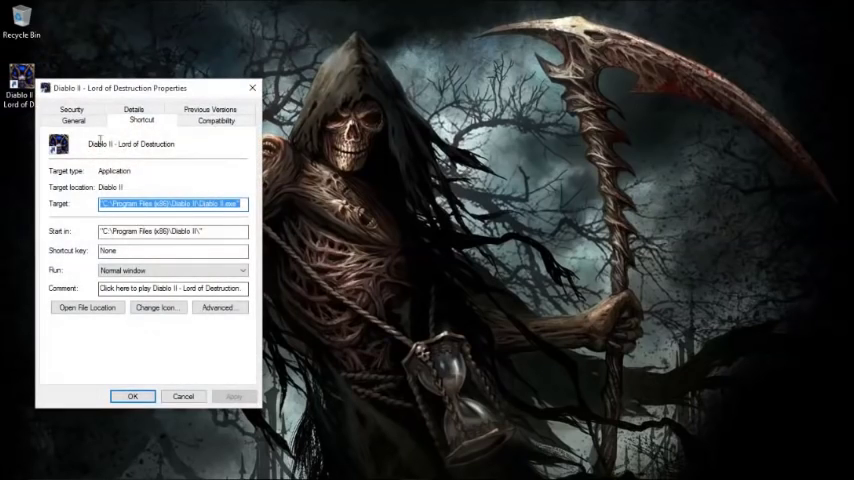
left_click(216, 120)
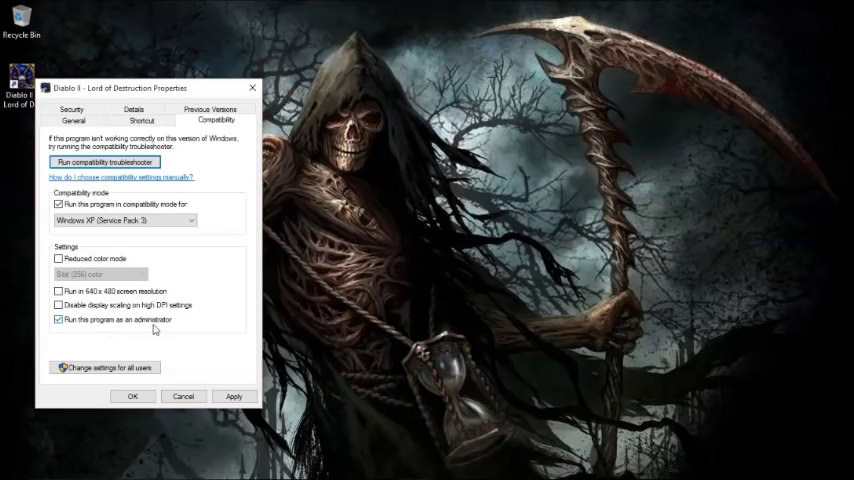
mouse_move(140, 326)
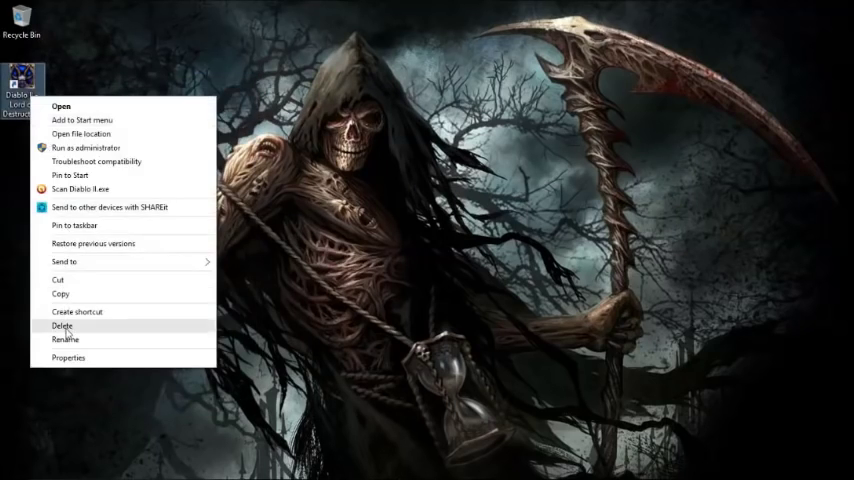
Reopen the shortcut's Properties for the -w target option and confirm with OK
left_click(68, 358)
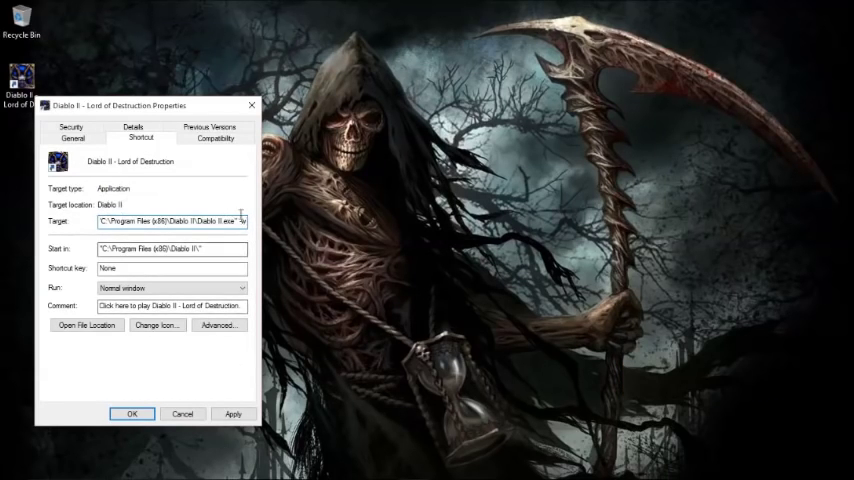
left_click(232, 414)
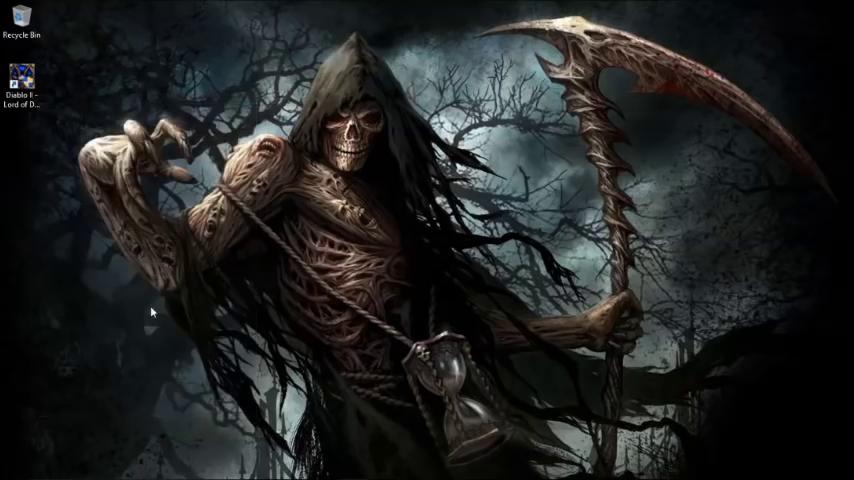
mouse_move(478, 260)
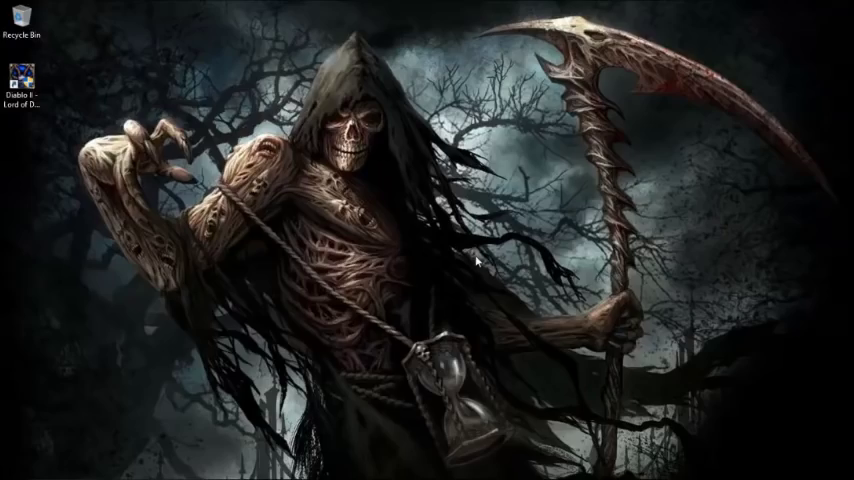
Launch Diablo II from the desktop shortcut so it runs windowed, and position its window
double_click(22, 80)
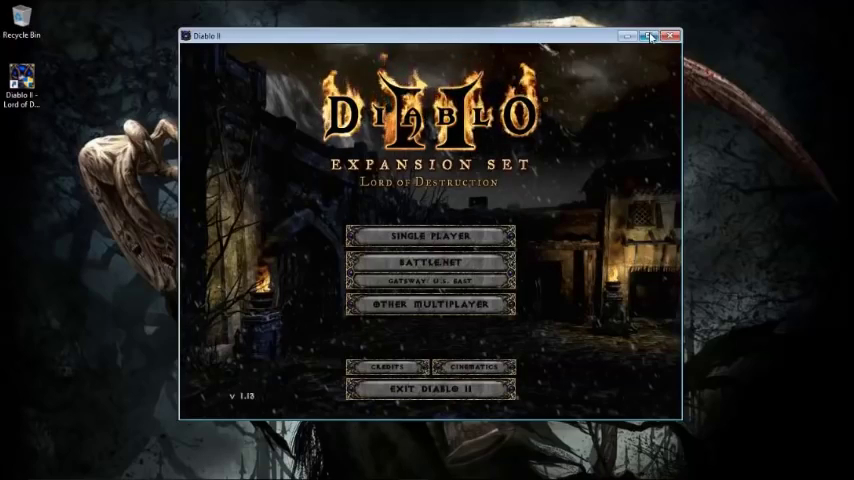
left_click(652, 36)
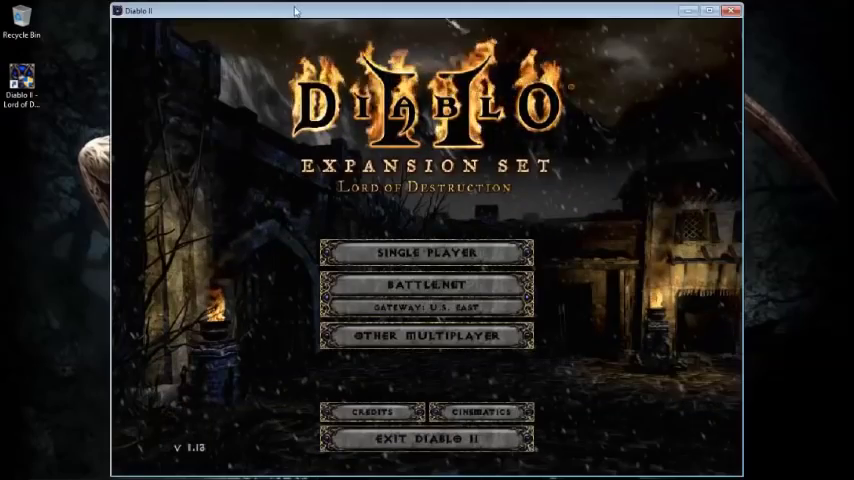
left_click_drag(296, 12, 396, 14)
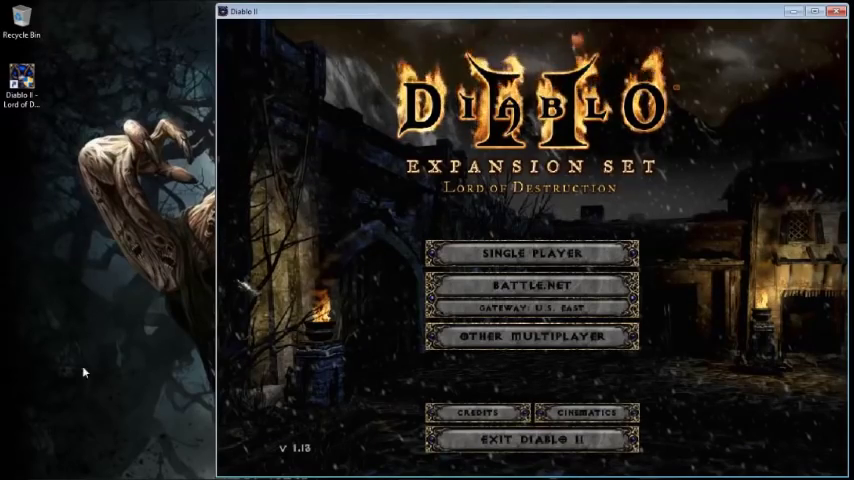
mouse_move(194, 32)
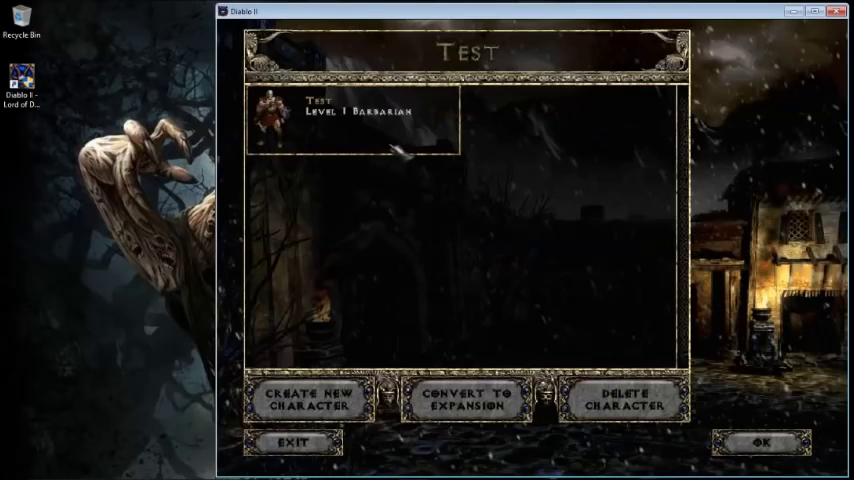
Enter the game world with the Test barbarian selected
left_click(760, 444)
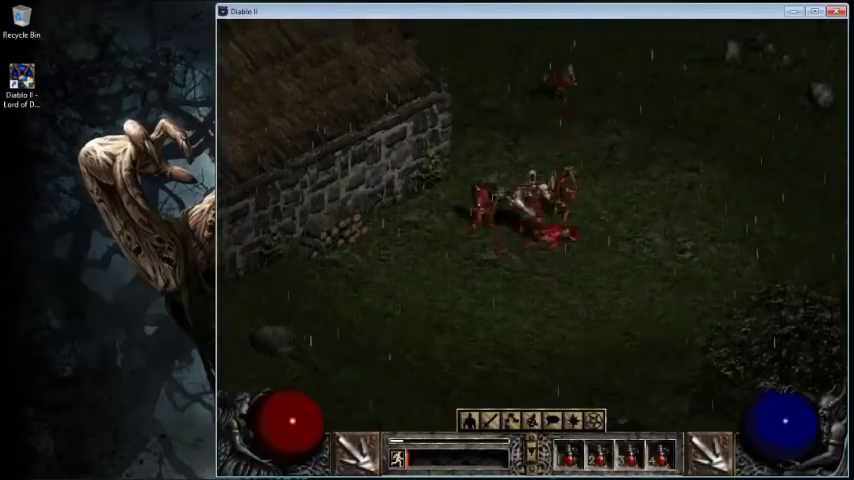
Review the video options showing 800x600, then return to the pause menu to save and exit
key("Escape")
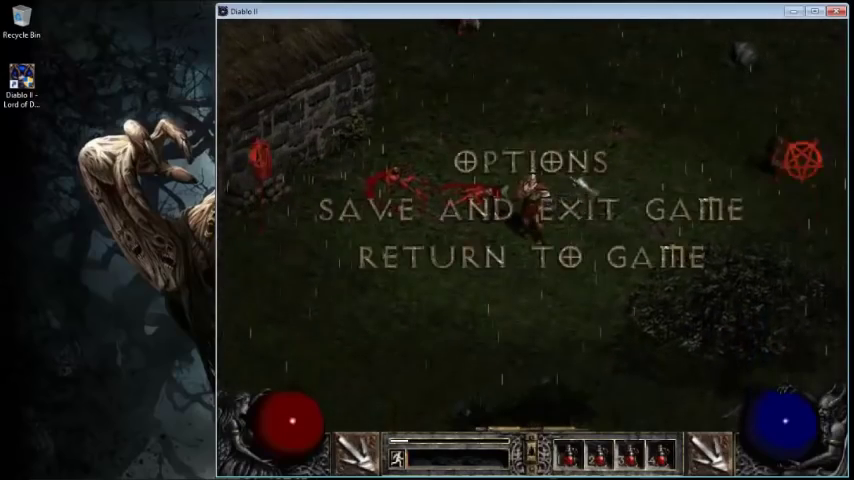
left_click(534, 160)
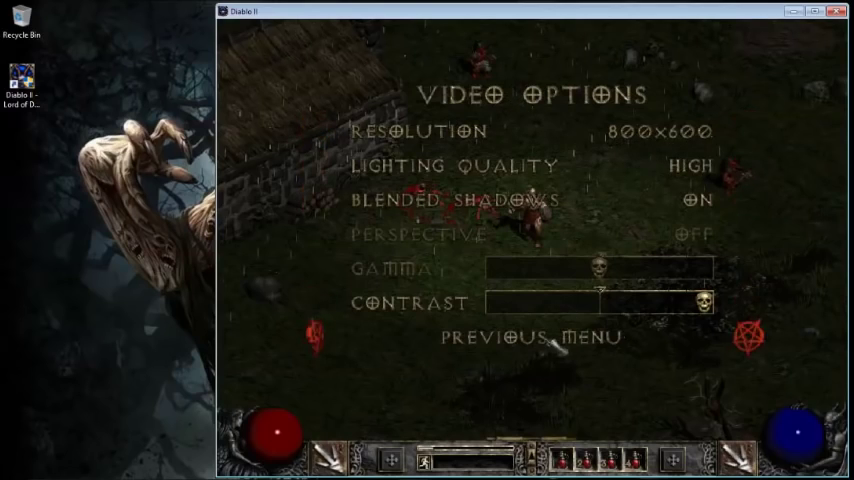
left_click(534, 336)
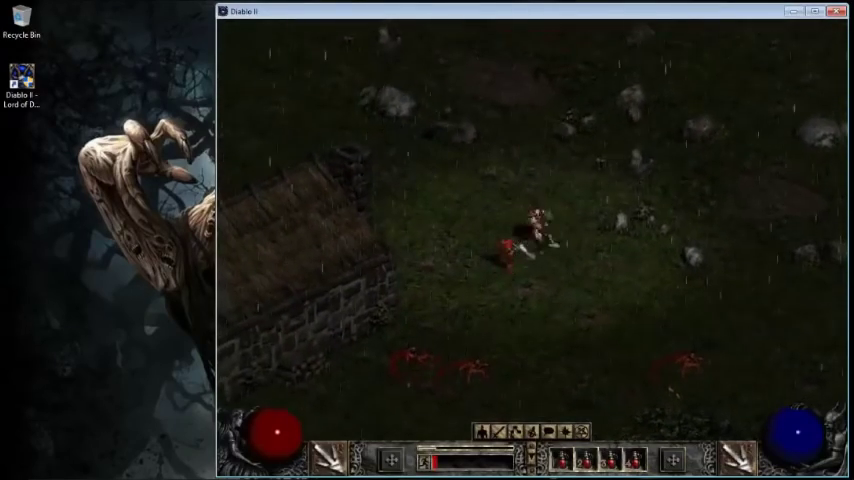
key("Escape")
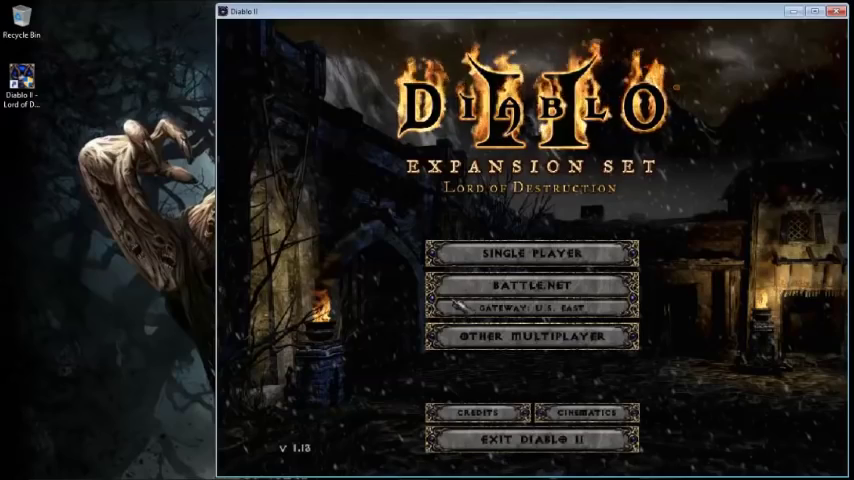
Connect to Battle.net, enter the chat channel with a realm character, and type in the lobby
left_click(532, 290)
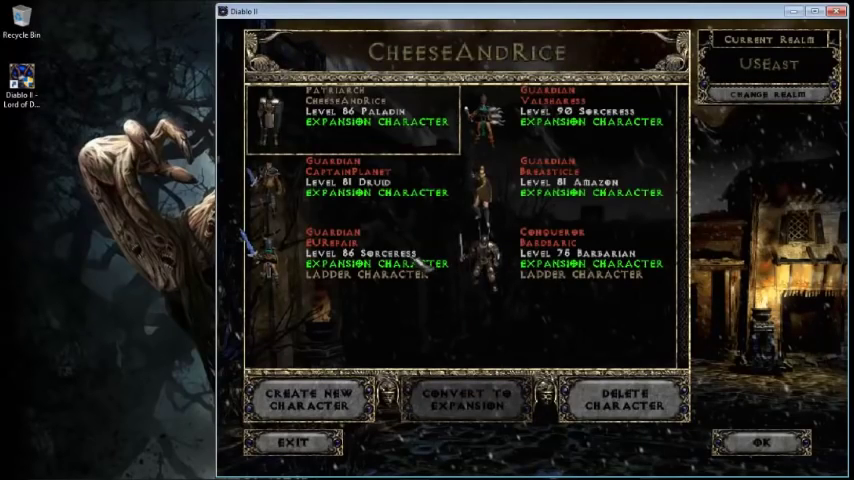
left_click(764, 444)
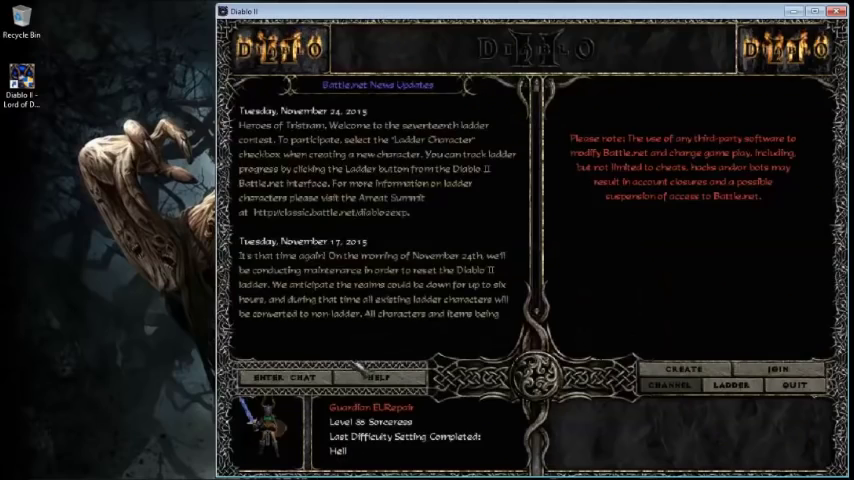
left_click(284, 376)
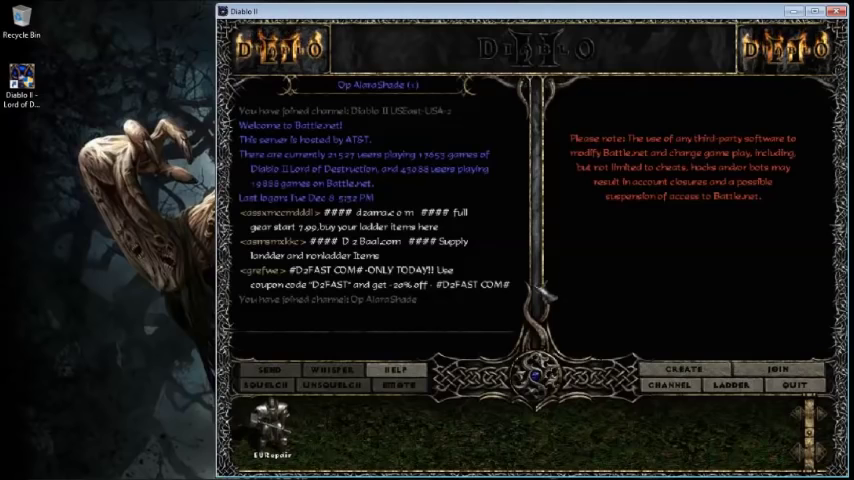
type("ctrl m")
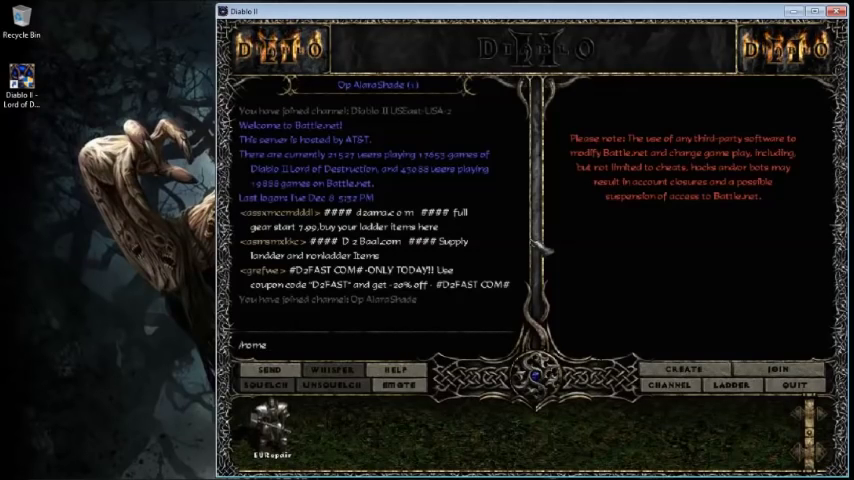
type("c")
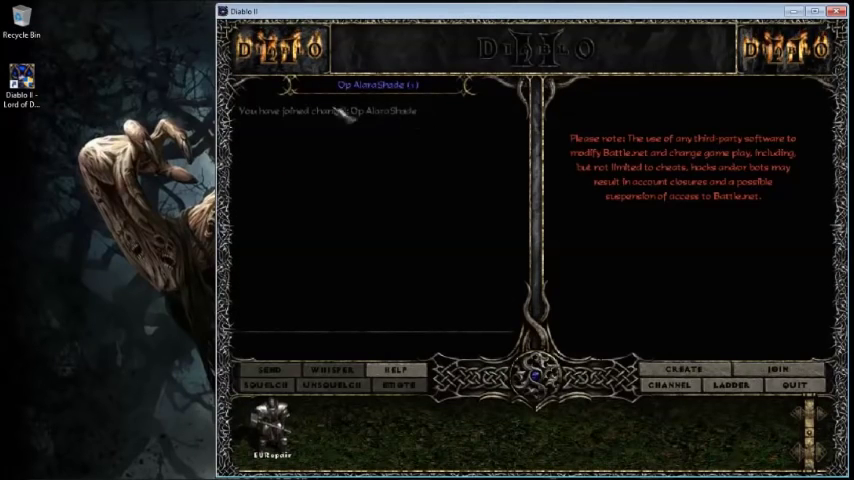
mouse_move(398, 296)
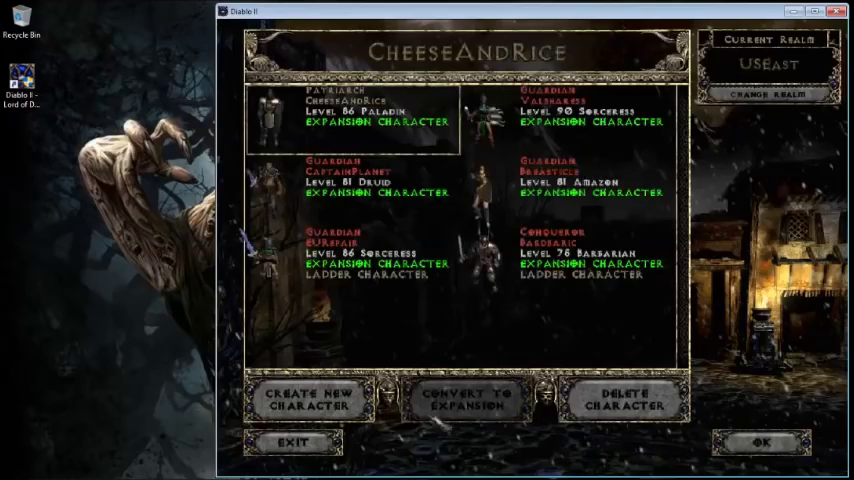
Return to the title screen, reopen Single Player and confirm deleting the Test character
left_click(292, 442)
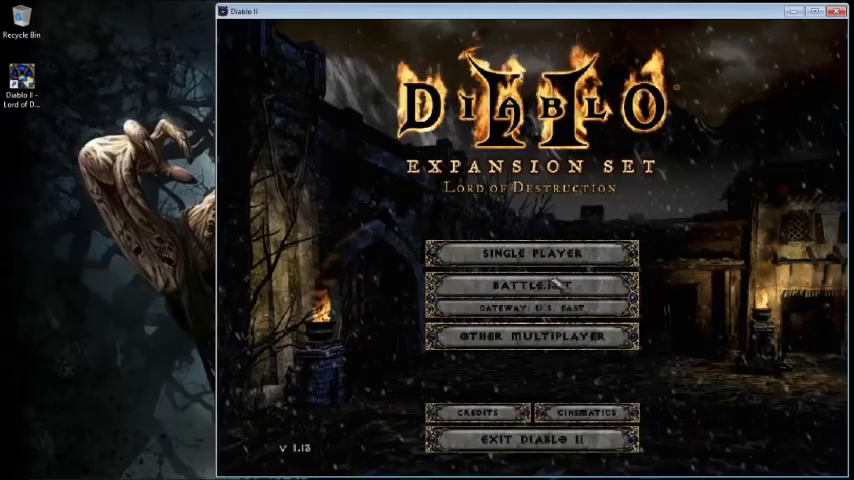
left_click(532, 288)
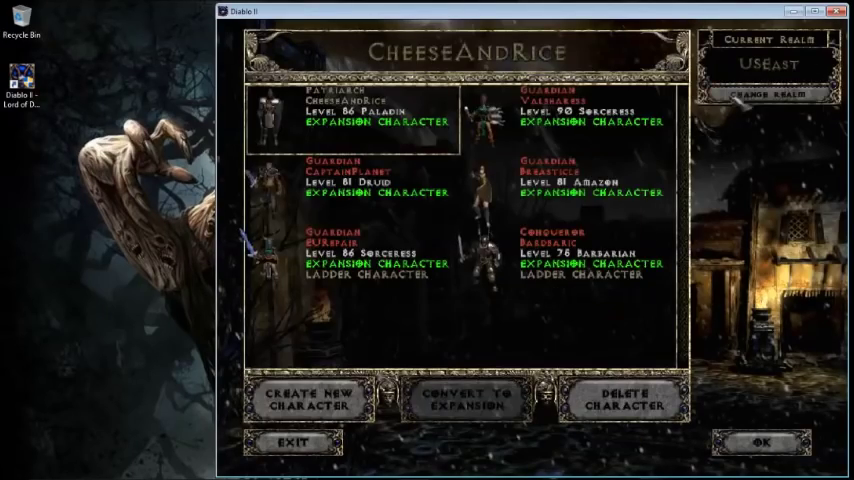
left_click(768, 94)
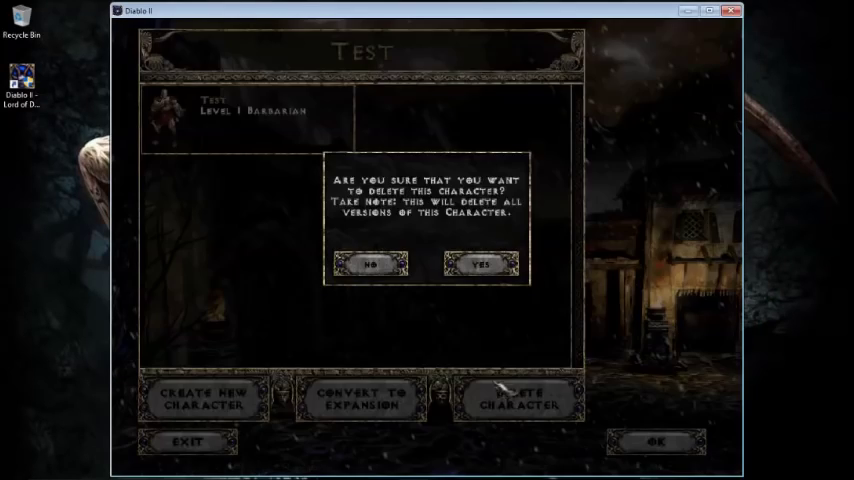
left_click(480, 264)
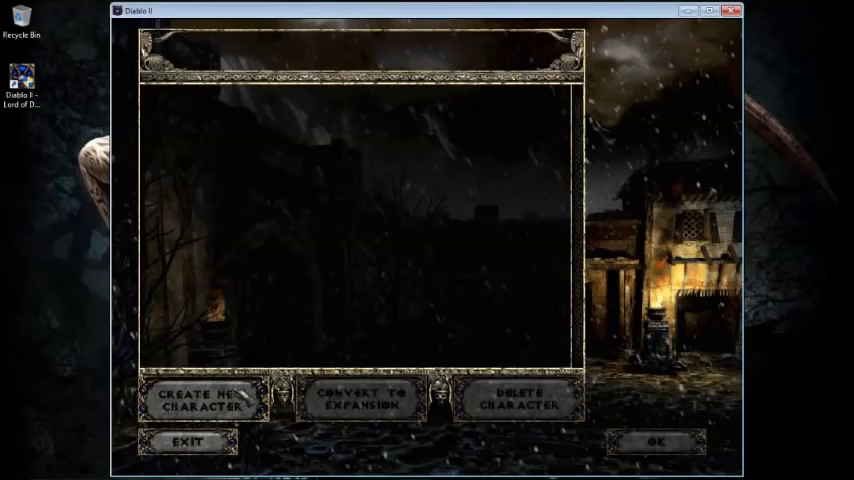
Visit the new-character hero class screen and back out to the main menu
left_click(202, 400)
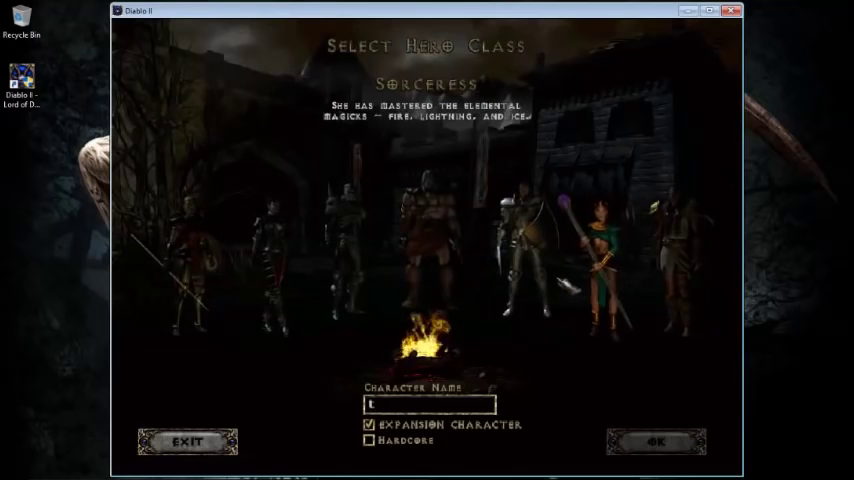
left_click(656, 442)
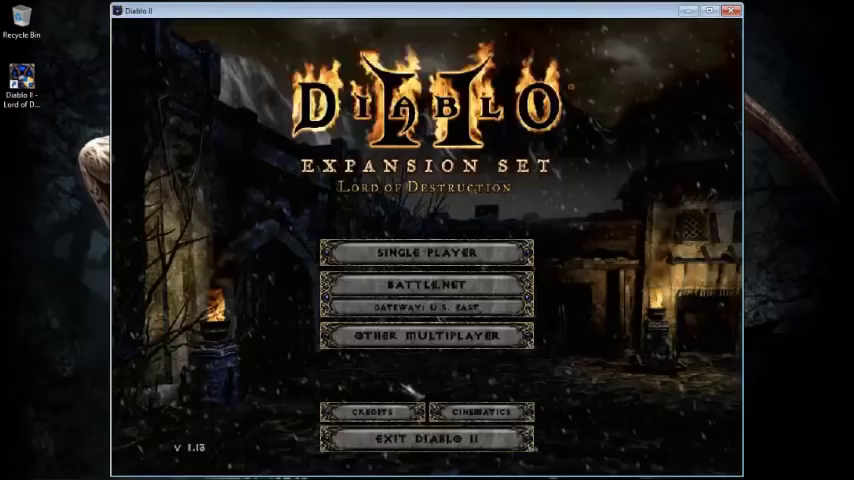
Show the Diablo II shortcut's Compatibility page over the running game window
right_click(20, 82)
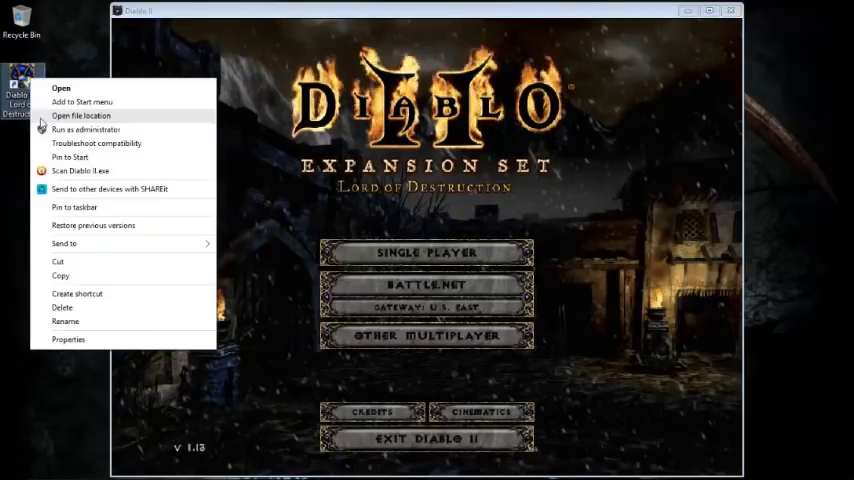
left_click(68, 340)
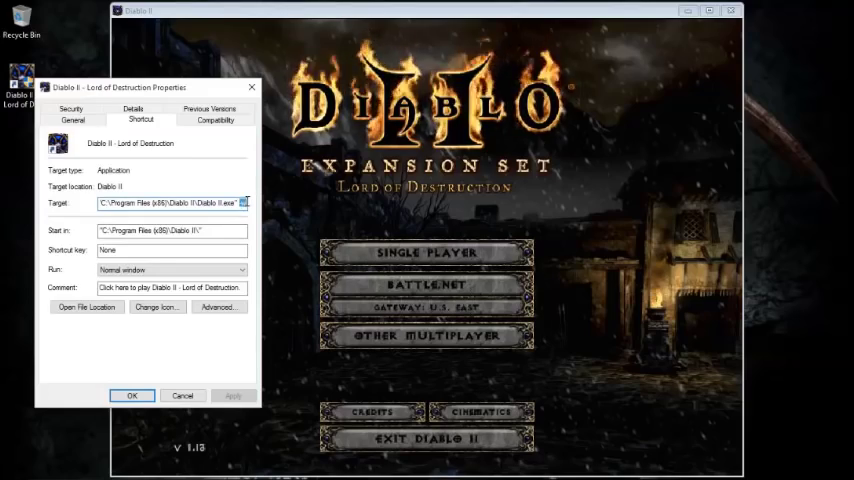
left_click(216, 120)
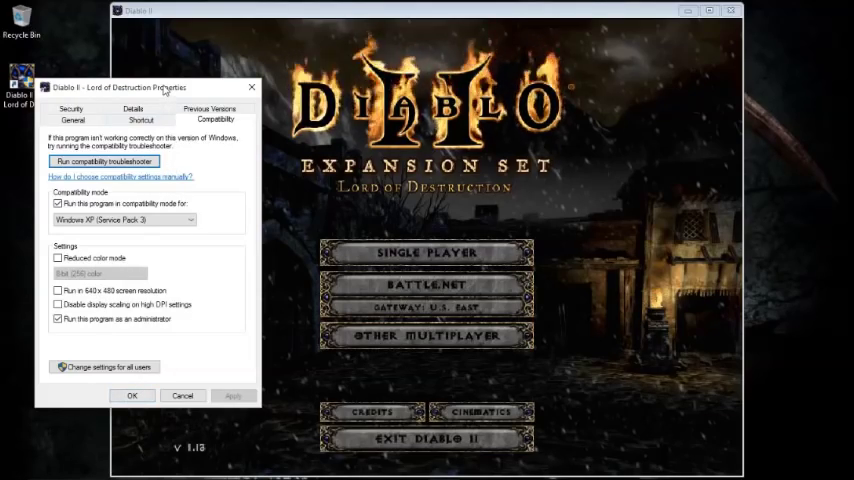
left_click_drag(150, 88, 150, 80)
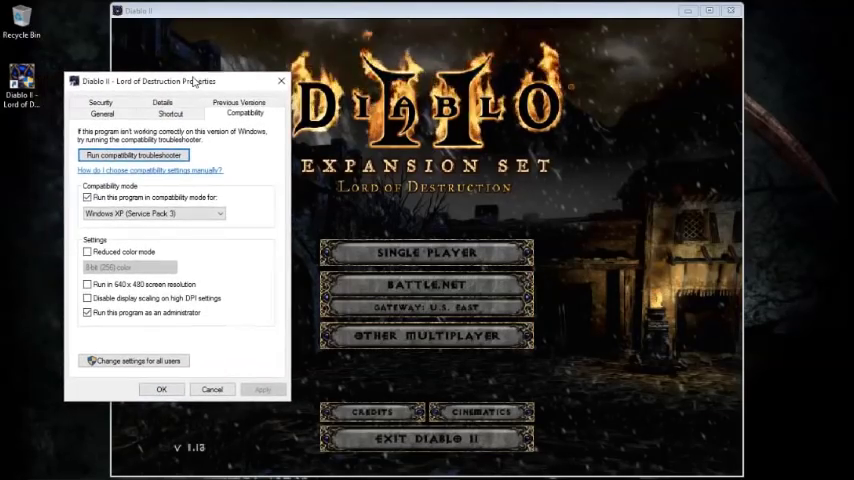